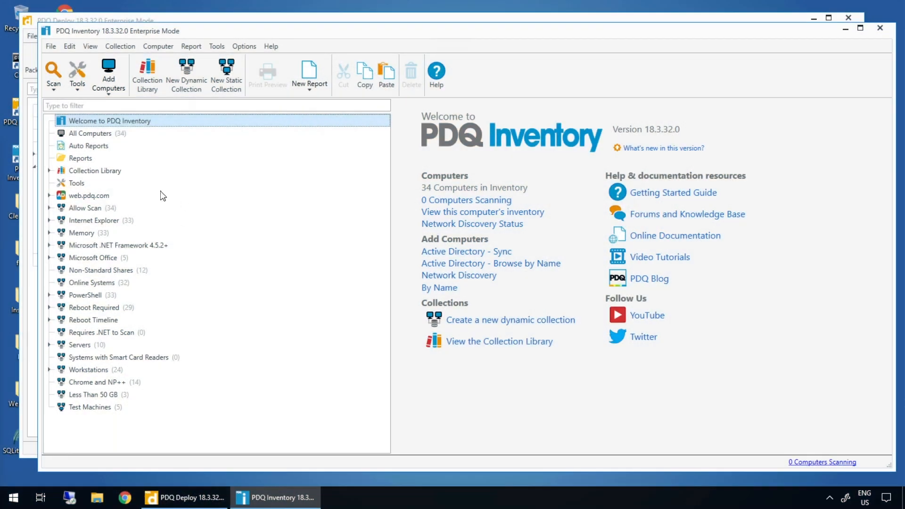
- Open the Open ADMIN$ Share tool from the Tools list in edit mode
left_click(76, 183)
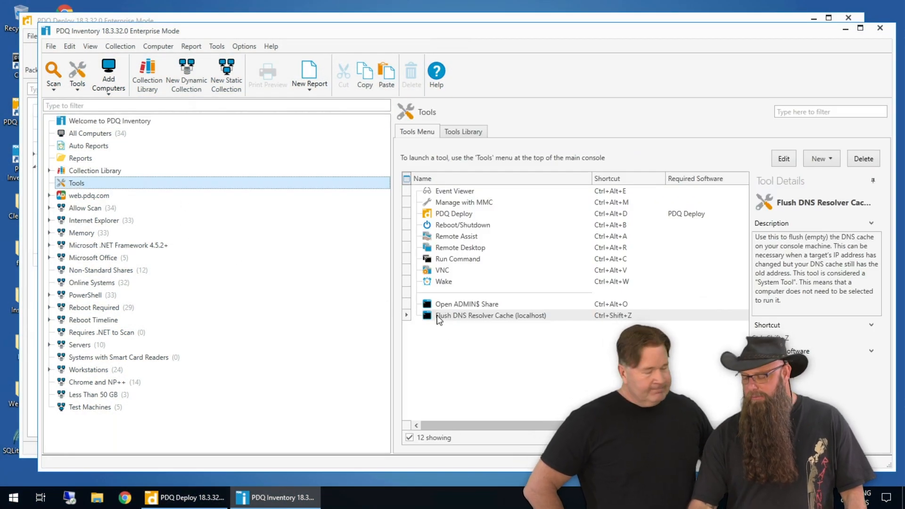
left_click(467, 304)
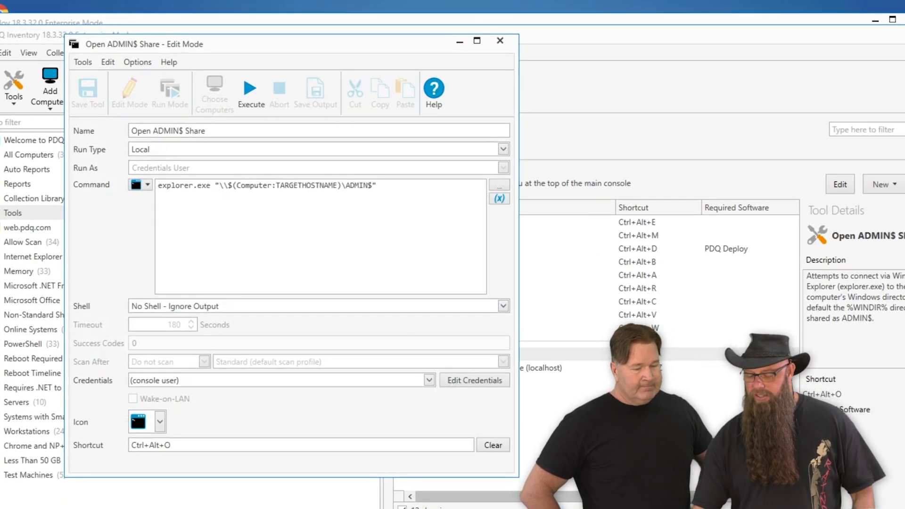
left_click(499, 149)
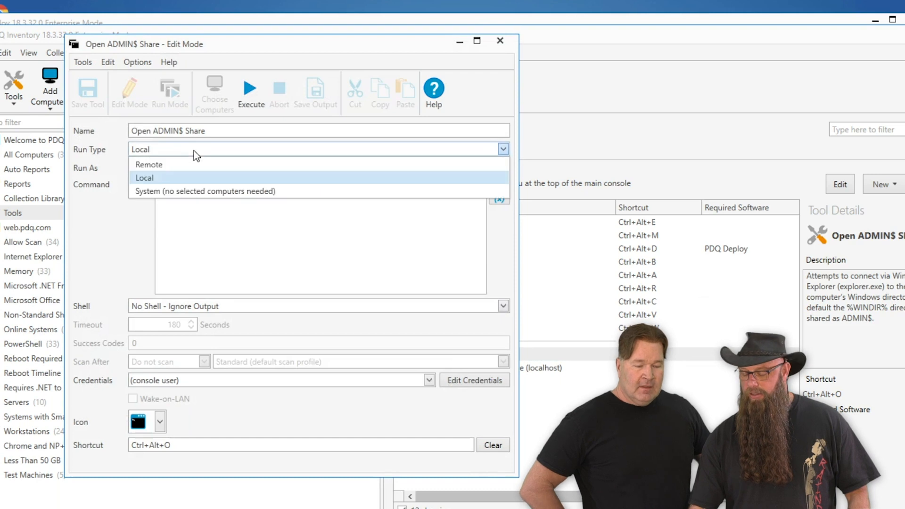
mouse_move(199, 159)
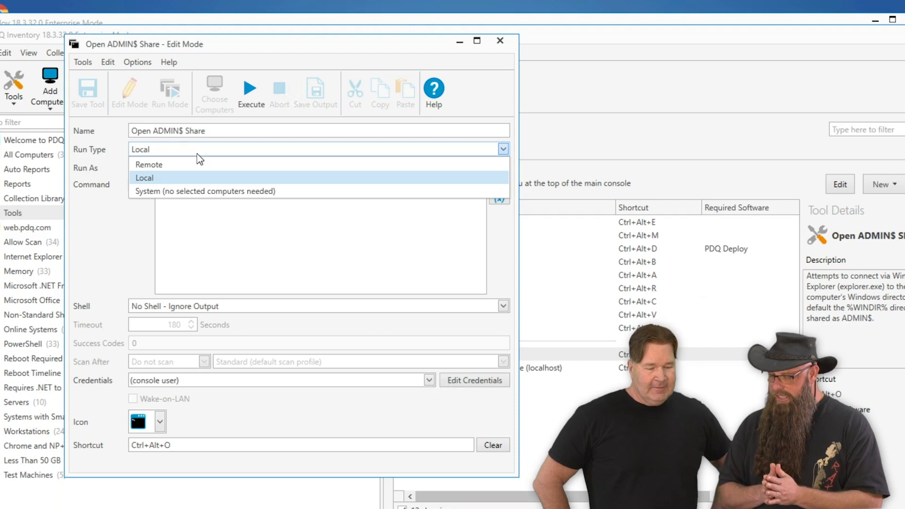
mouse_move(214, 197)
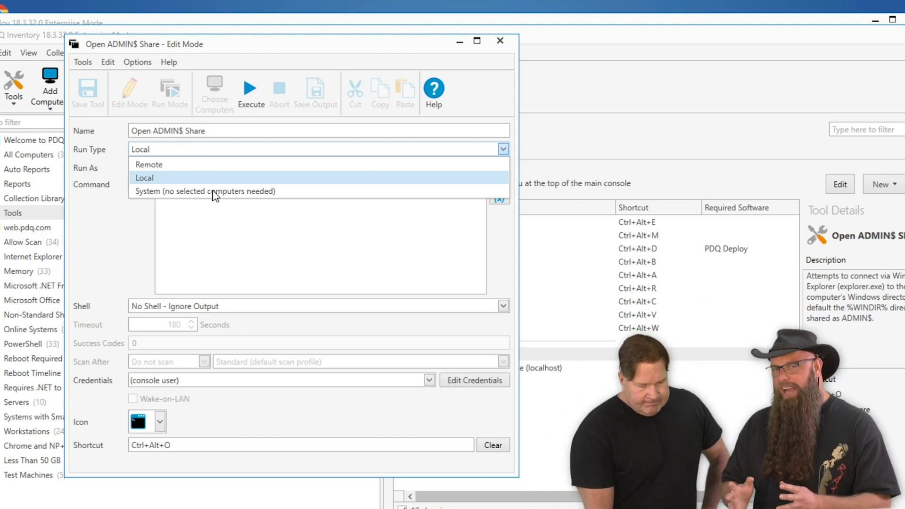
left_click(145, 177)
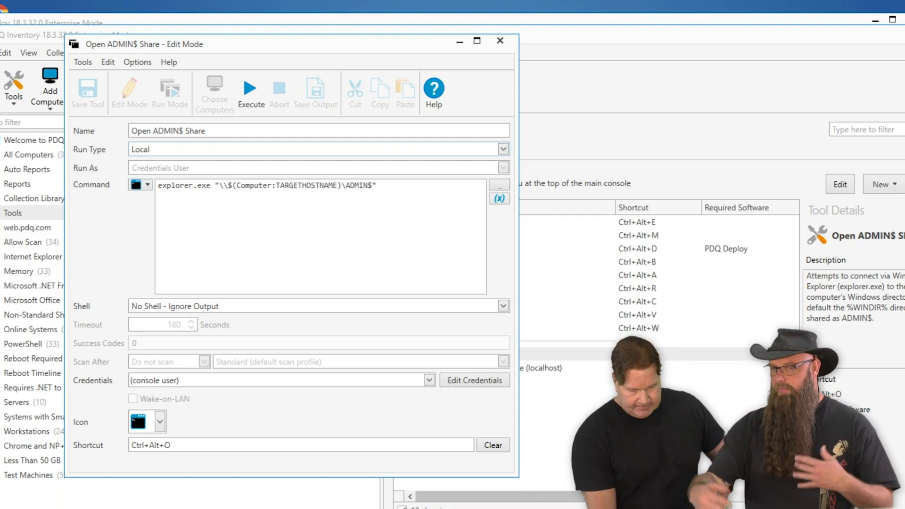
double_click(283, 186)
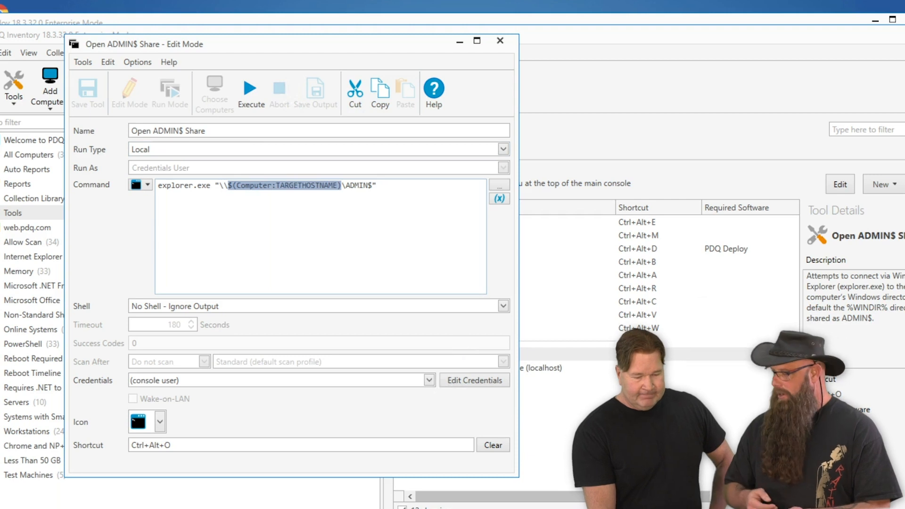
- Review the command variables and Shell options of Open ADMIN$ Share without changing them
left_click(498, 198)
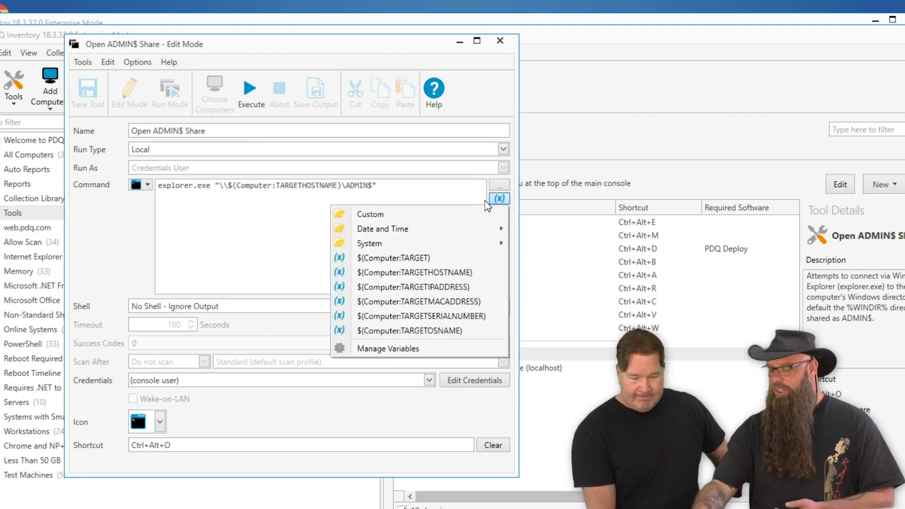
mouse_move(413, 286)
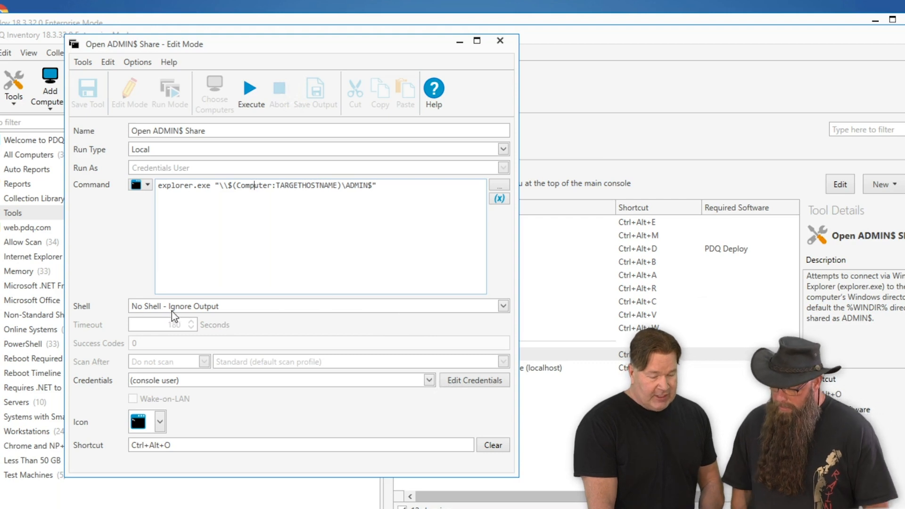
left_click(502, 305)
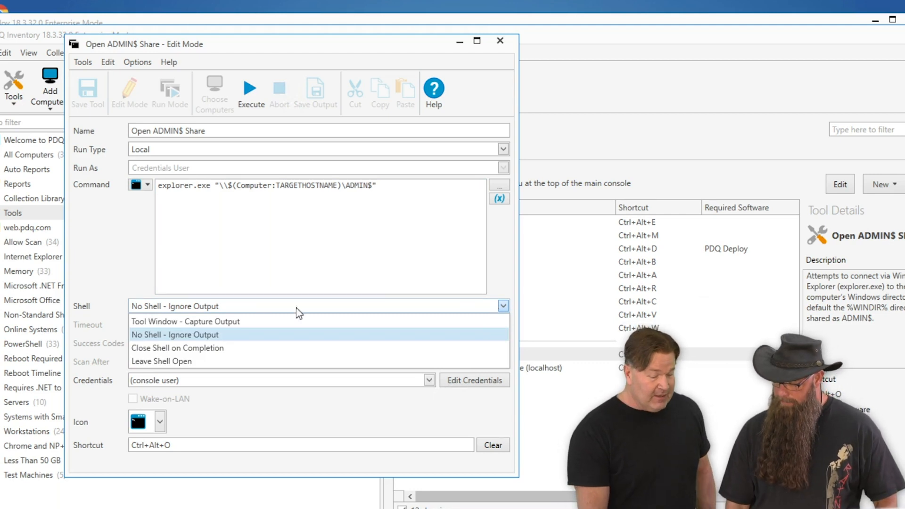
left_click(174, 334)
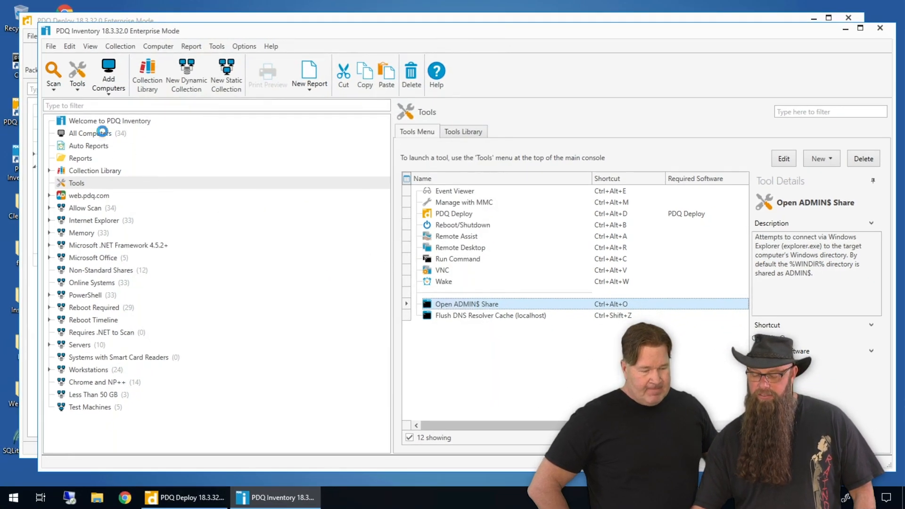
- Run Open ADMIN$ Share on ALANRAILS from All Computers, then close its Explorer window
left_click(90, 133)
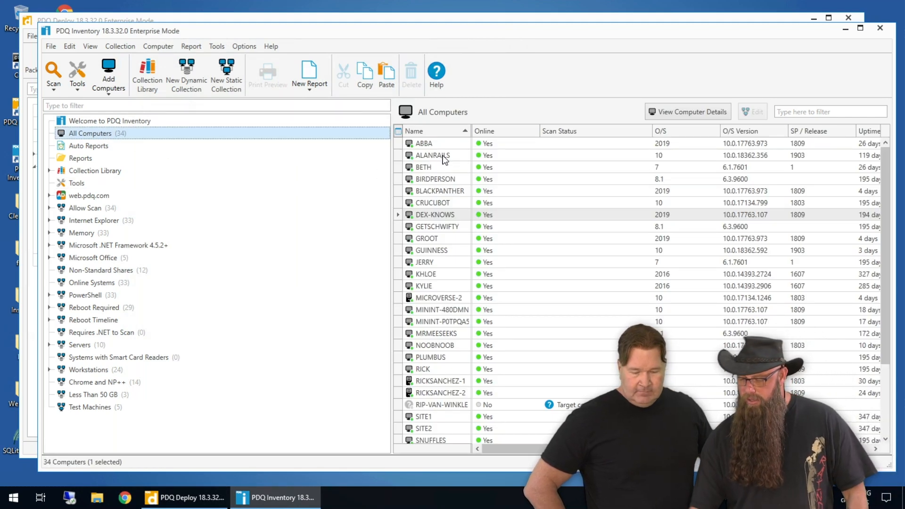
left_click(433, 156)
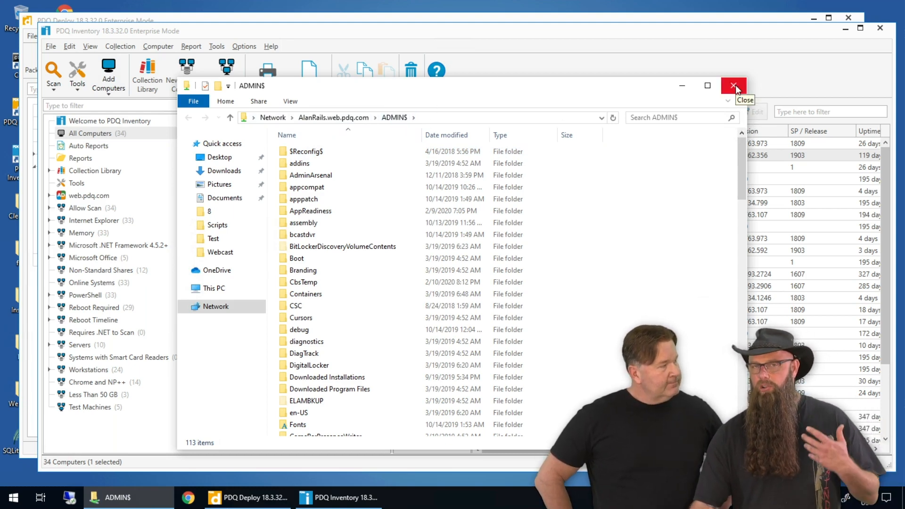
left_click(734, 86)
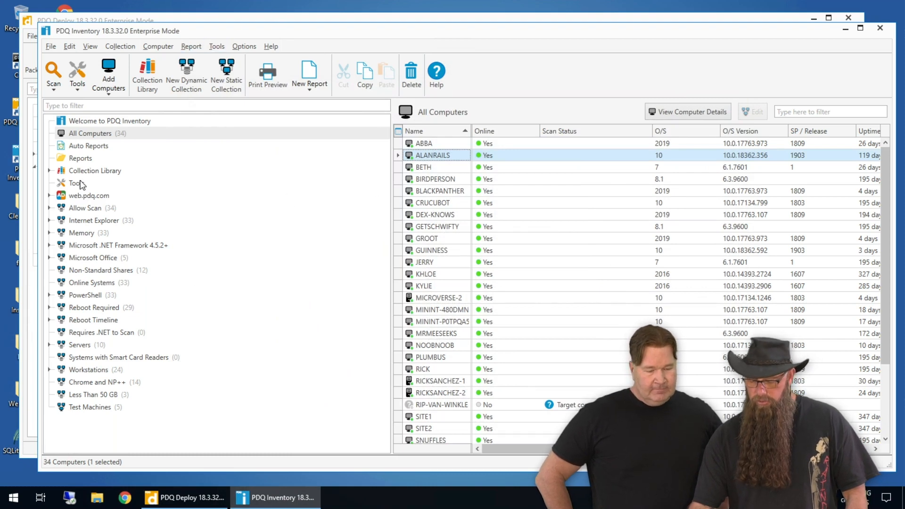
- View the Flush DNS Resolver Cache (localhost) tool's settings and close them unchanged
left_click(76, 183)
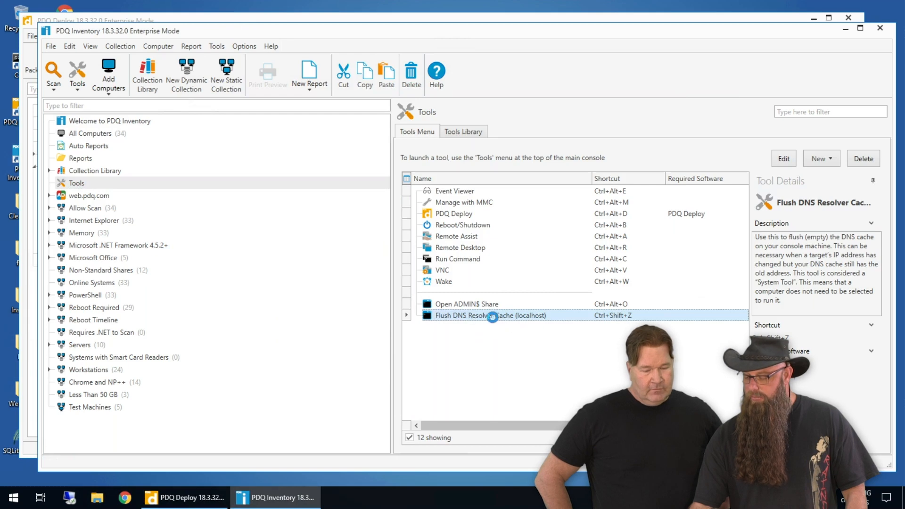
double_click(491, 315)
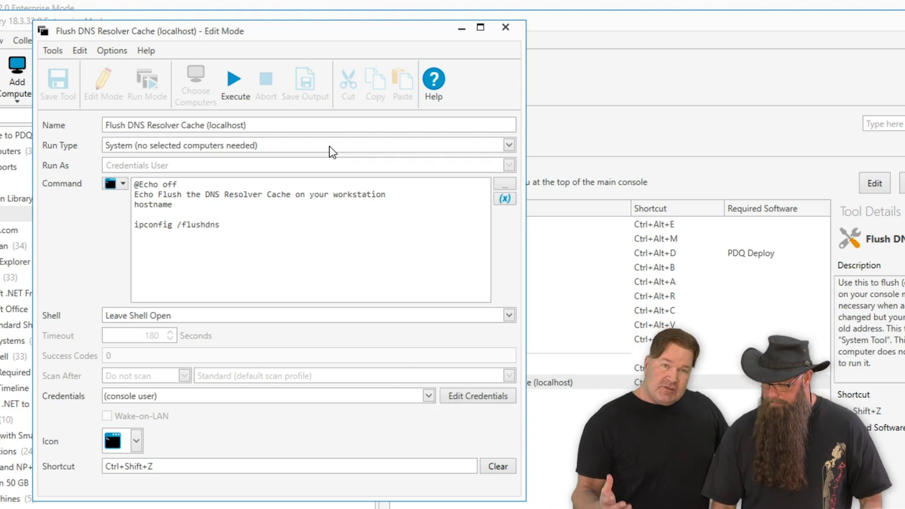
mouse_move(223, 320)
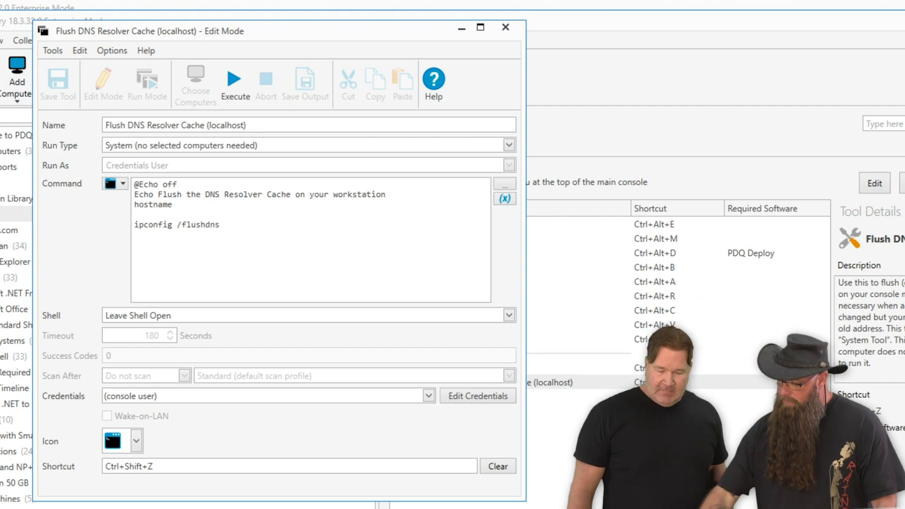
left_click(505, 27)
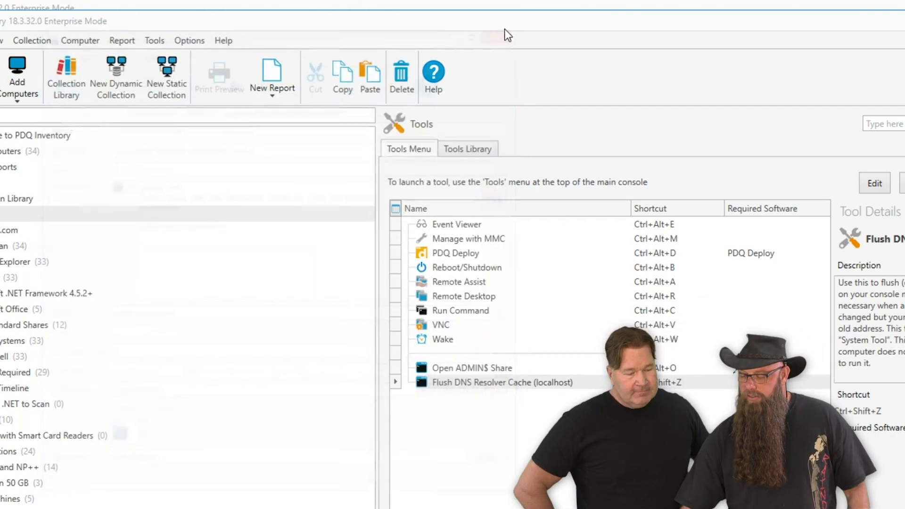
left_click(217, 46)
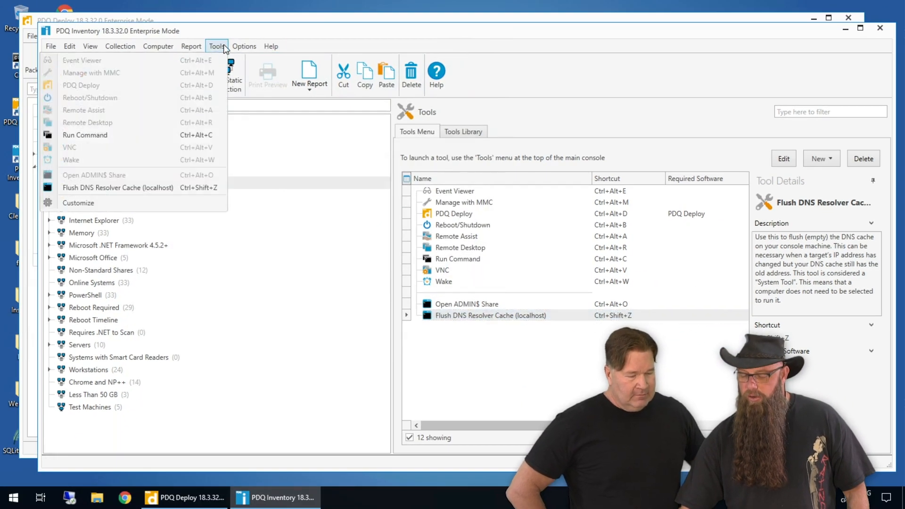
left_click(191, 47)
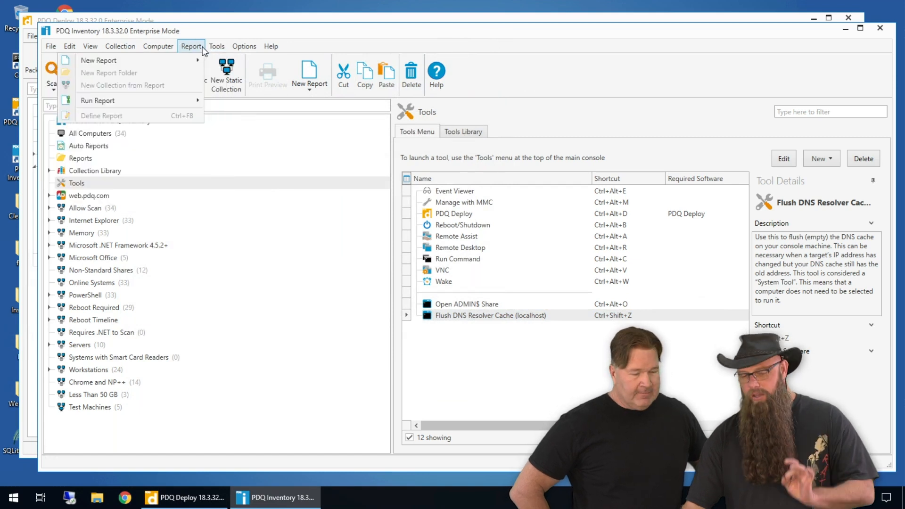
left_click(217, 46)
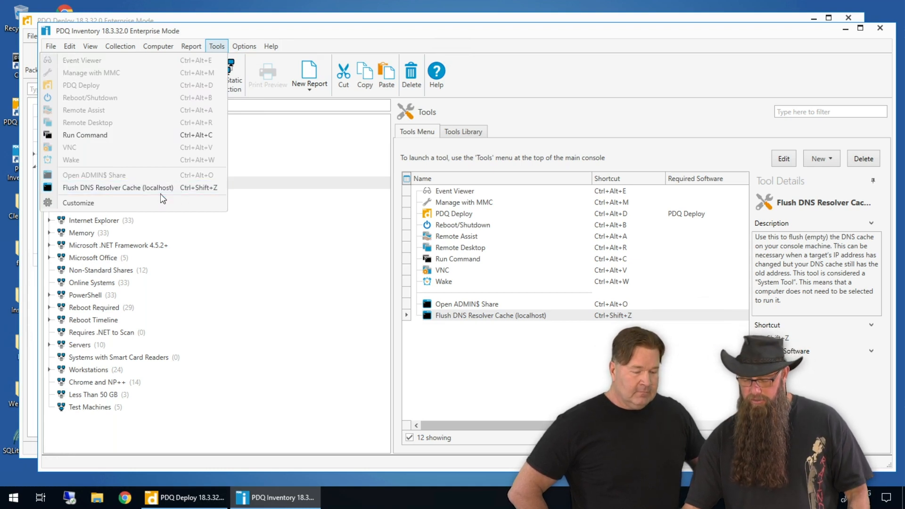
left_click(118, 188)
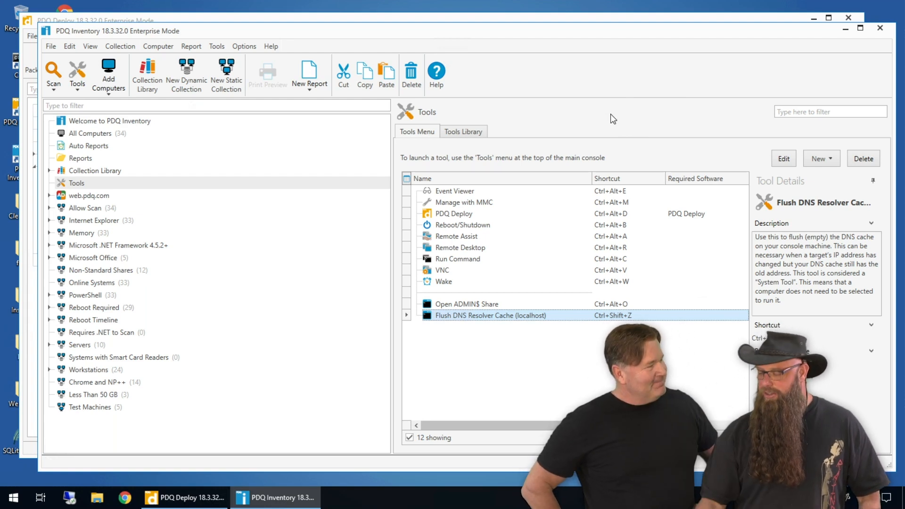
- Create a new blank custom tool from the New menu on the Tools page
left_click(819, 159)
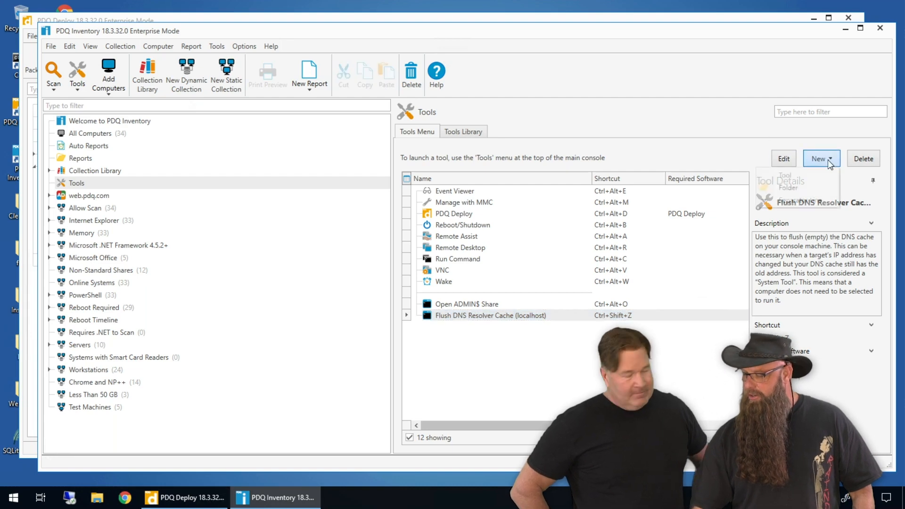
left_click(820, 159)
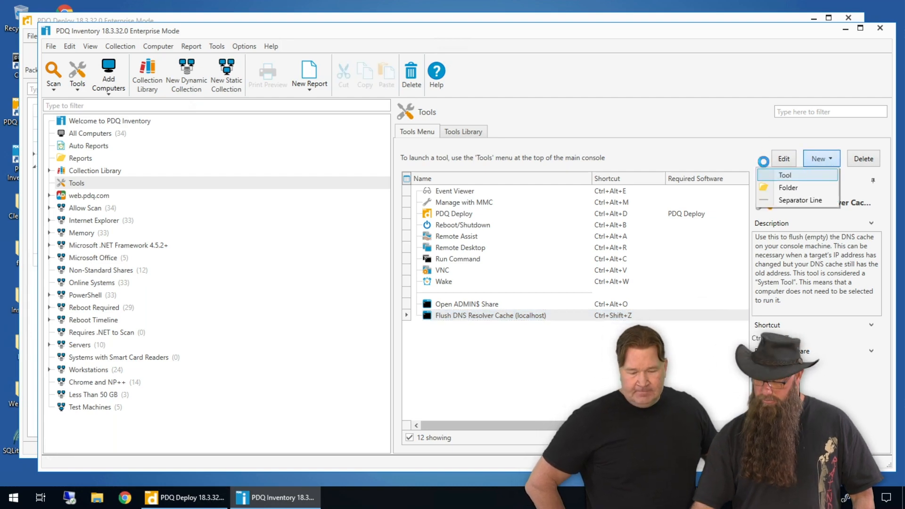
left_click(786, 176)
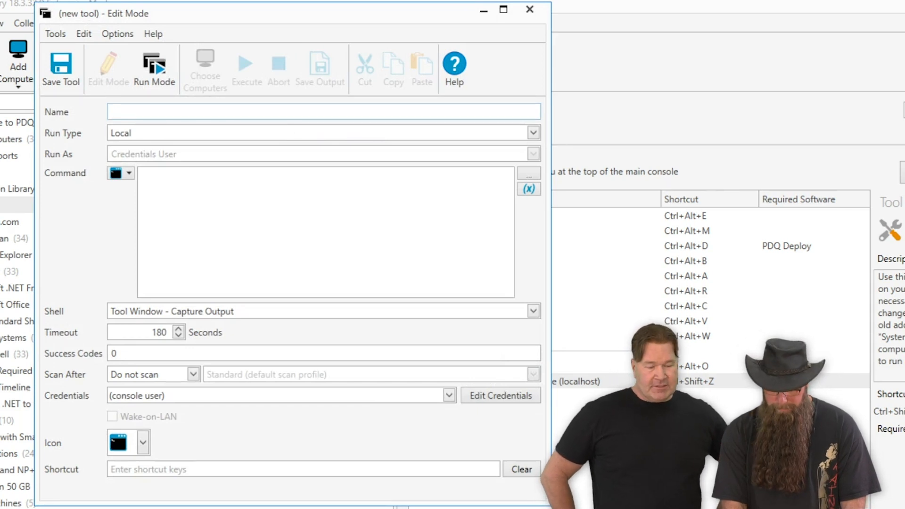
- Name the new tool 'GPUpdate (Force)'
type("GPUpdate")
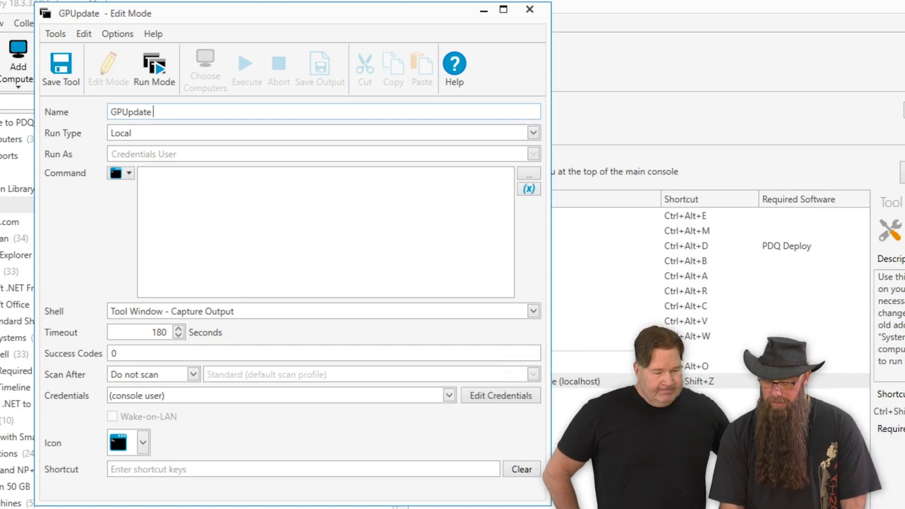
type("(Force")
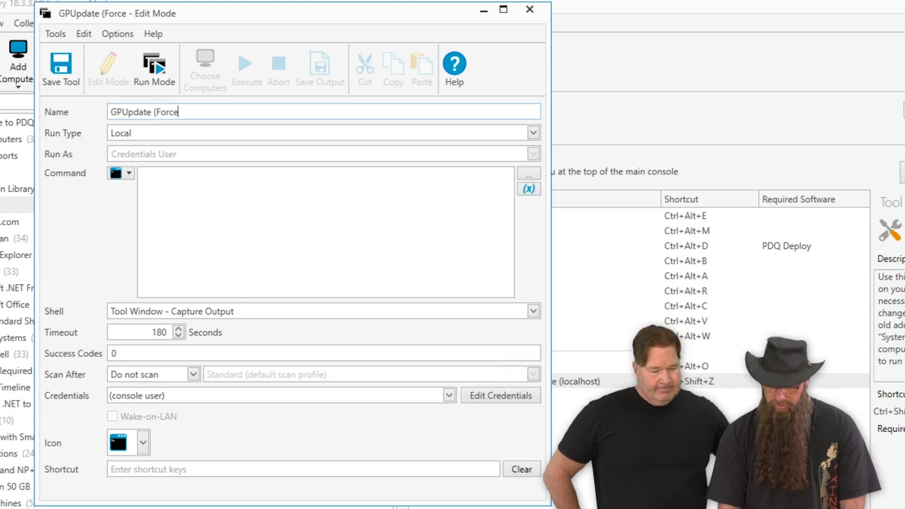
type(")")
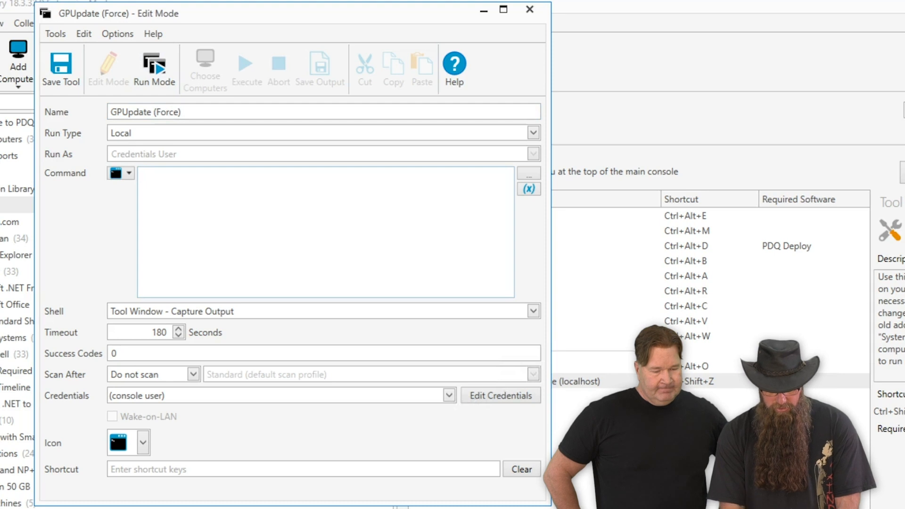
- Set the command to '%WINDIR%\System32\gpupdate.exe /Force'
type("%WINDIR")
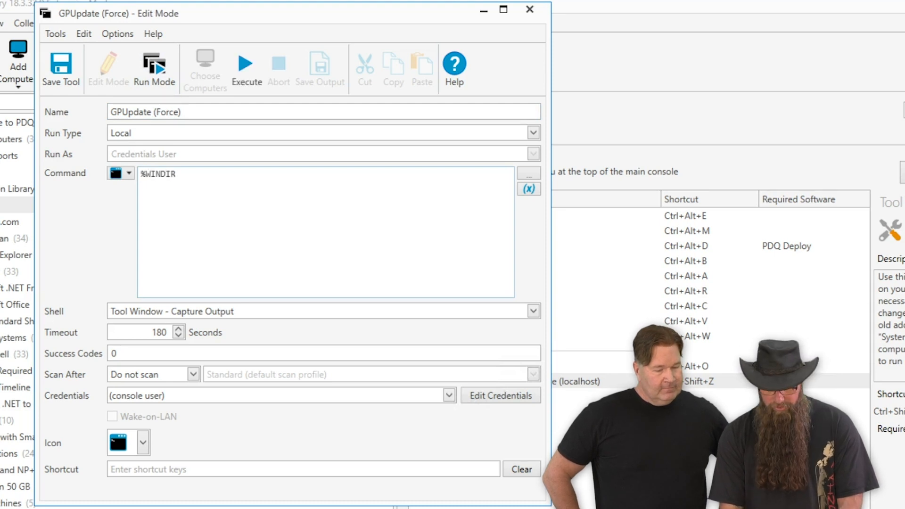
type("%\\S")
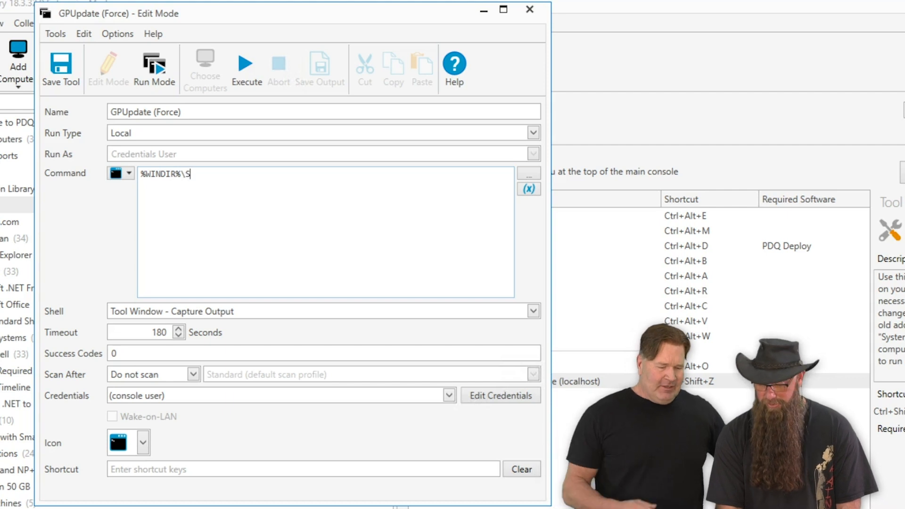
type("ystem32")
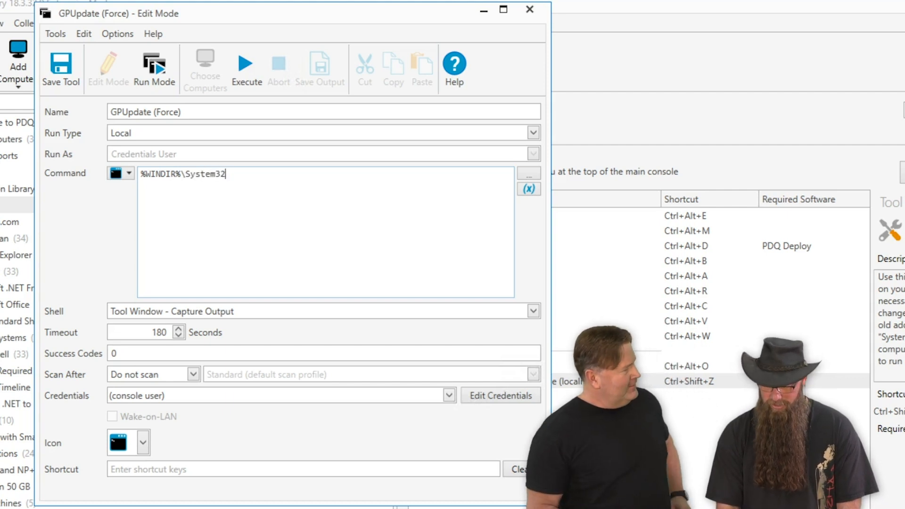
type("\\")
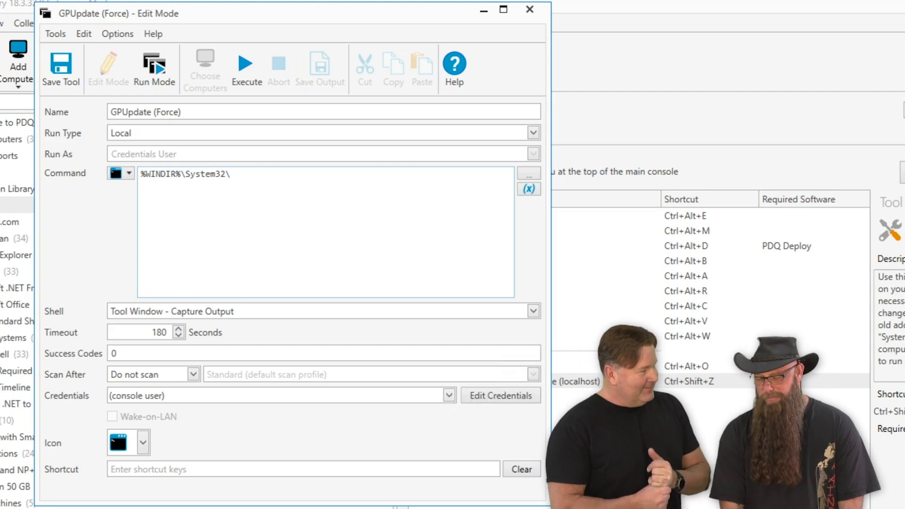
type("gpupdat")
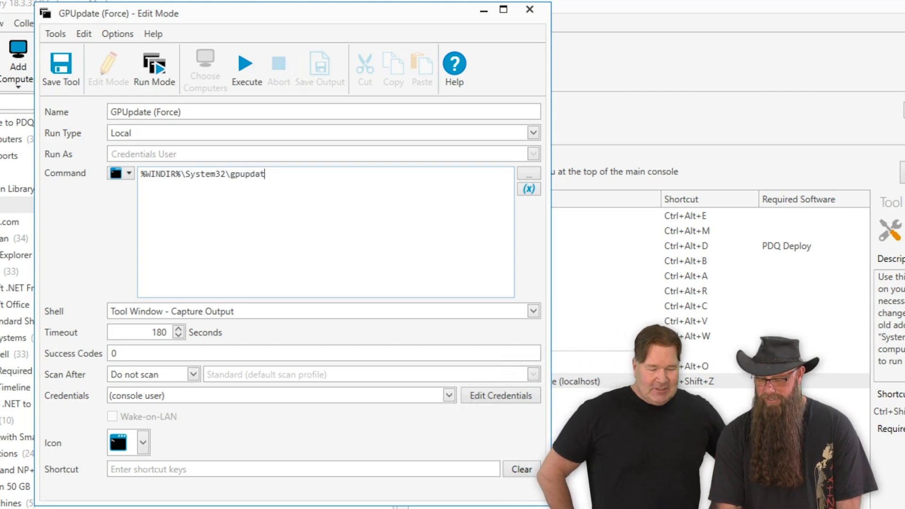
type("e.exe")
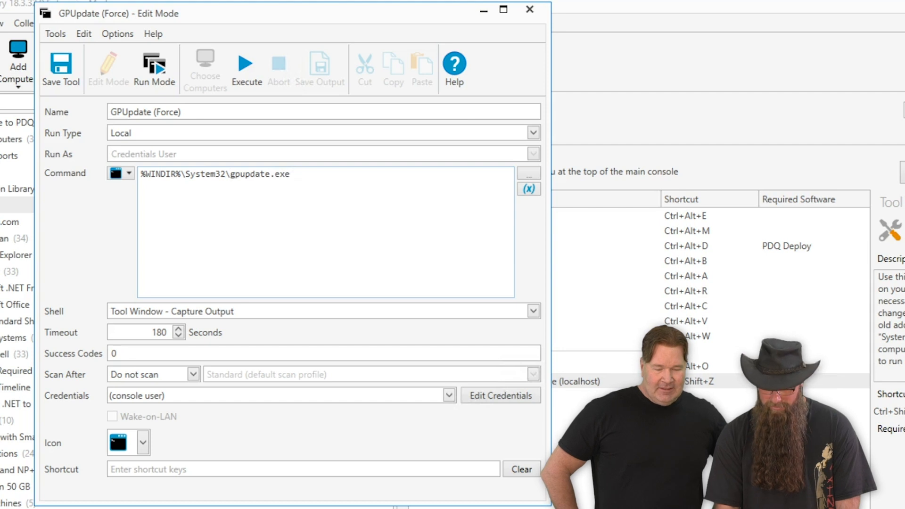
type("/Force")
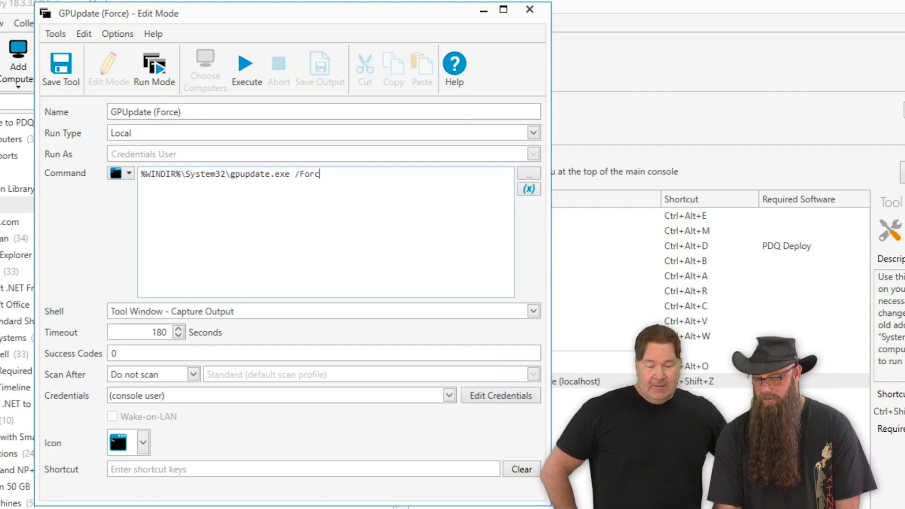
type("e")
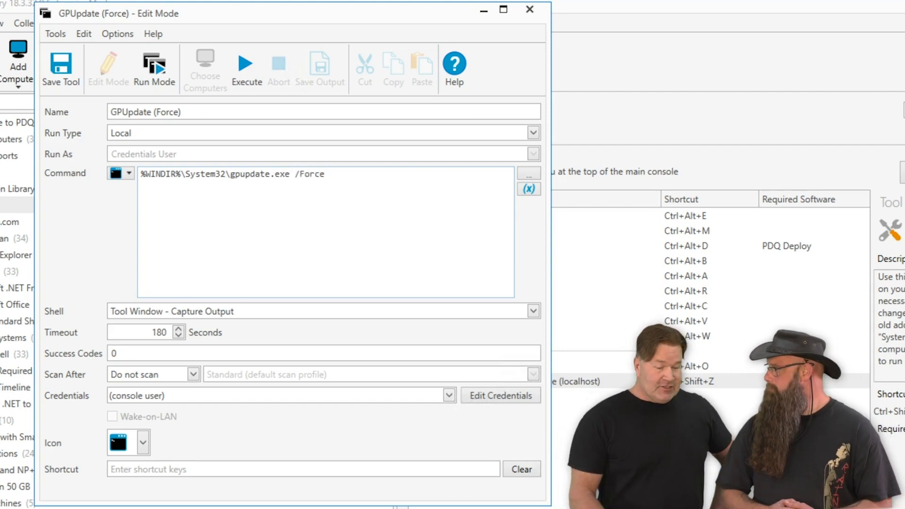
- Set the GPUpdate (Force) tool's run type to Remote
left_click(532, 133)
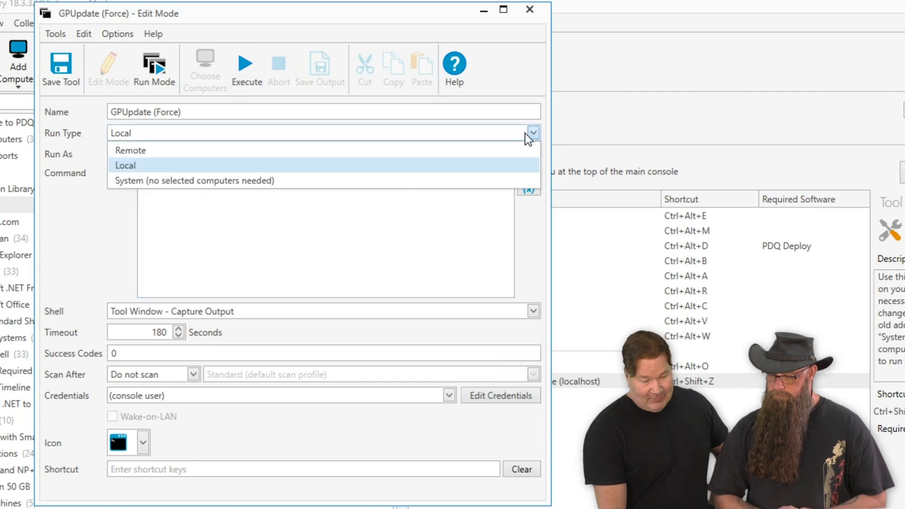
left_click(131, 150)
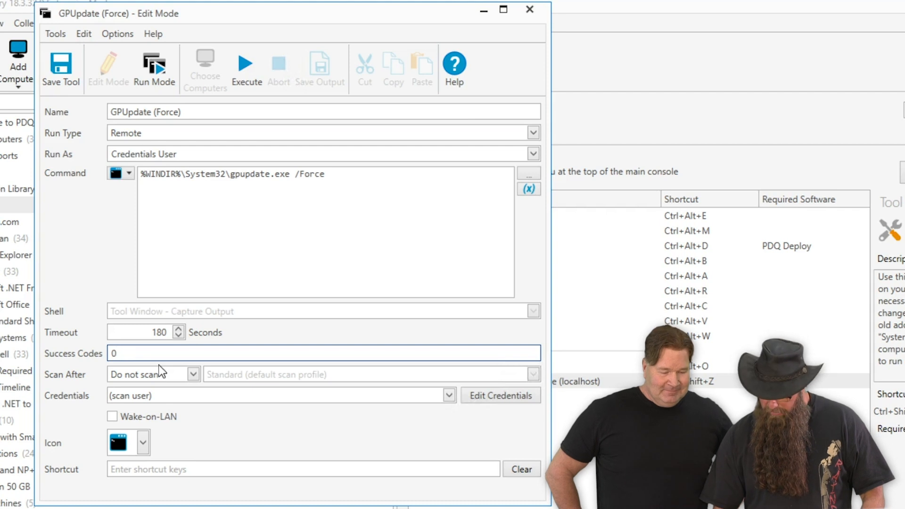
- Assign the Ctrl+Shift+G shortcut to GPUpdate (Force) and save the tool
type(",")
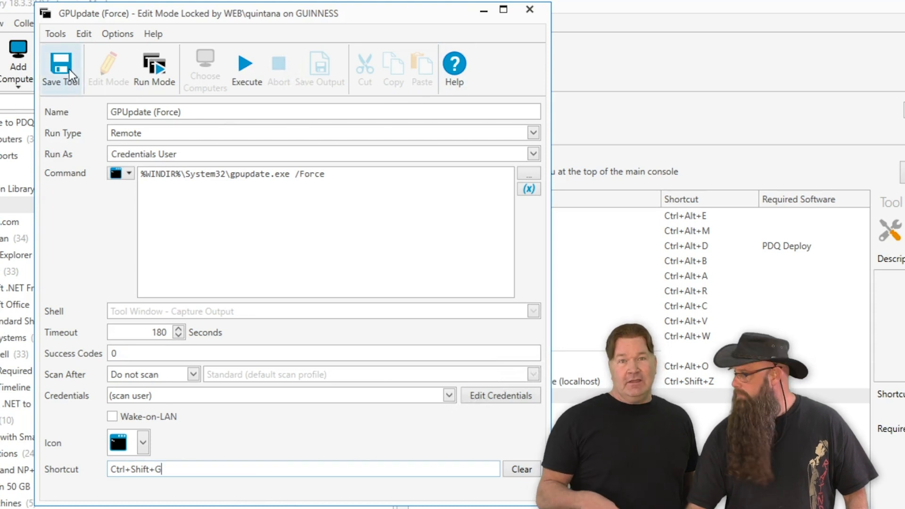
left_click(60, 68)
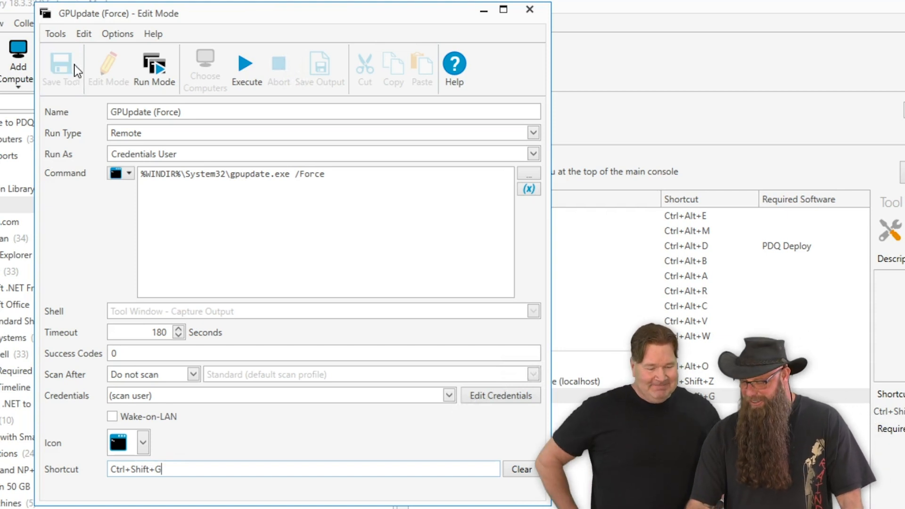
mouse_move(359, 40)
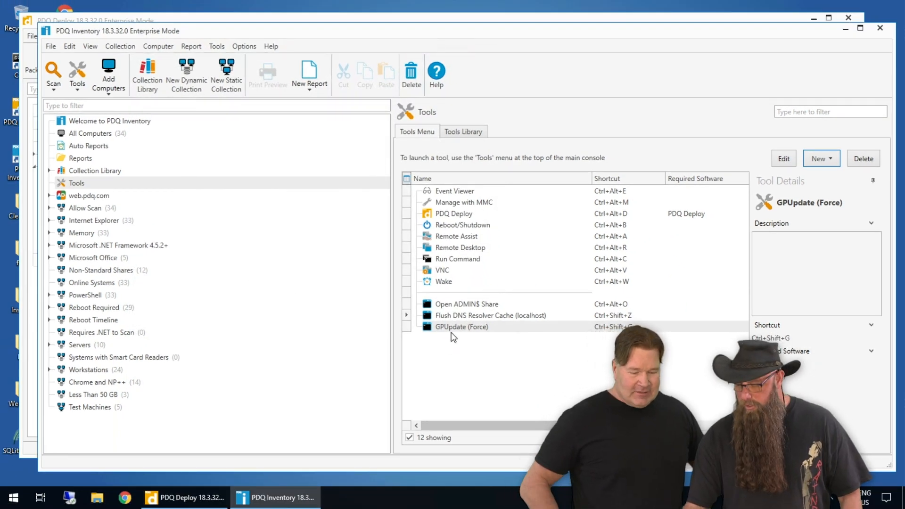
- Run GPUpdate (Force) on computer ABBA, confirm both policy updates succeeded, and close the results
left_click(91, 133)
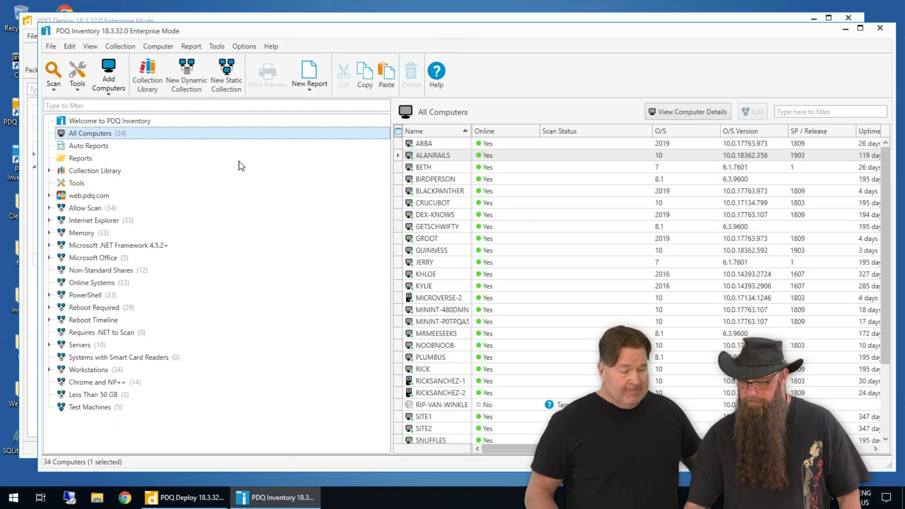
left_click(424, 143)
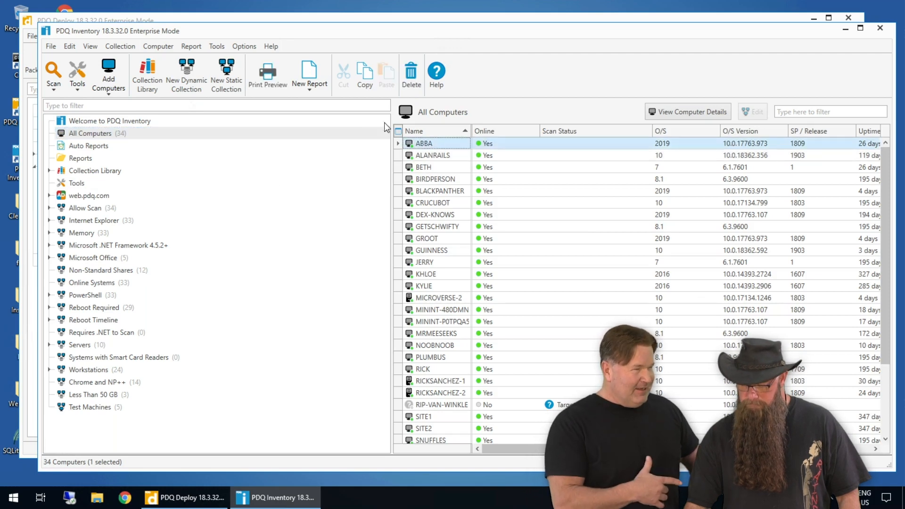
left_click(217, 47)
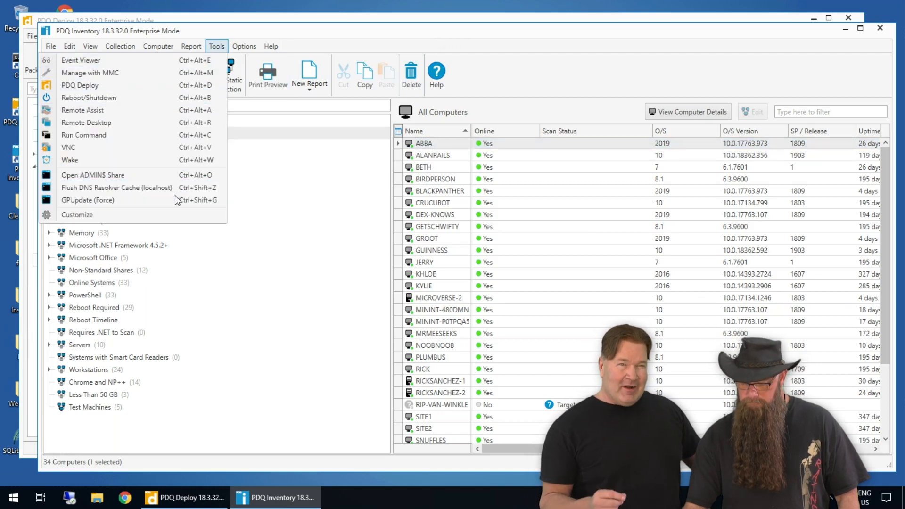
left_click(88, 200)
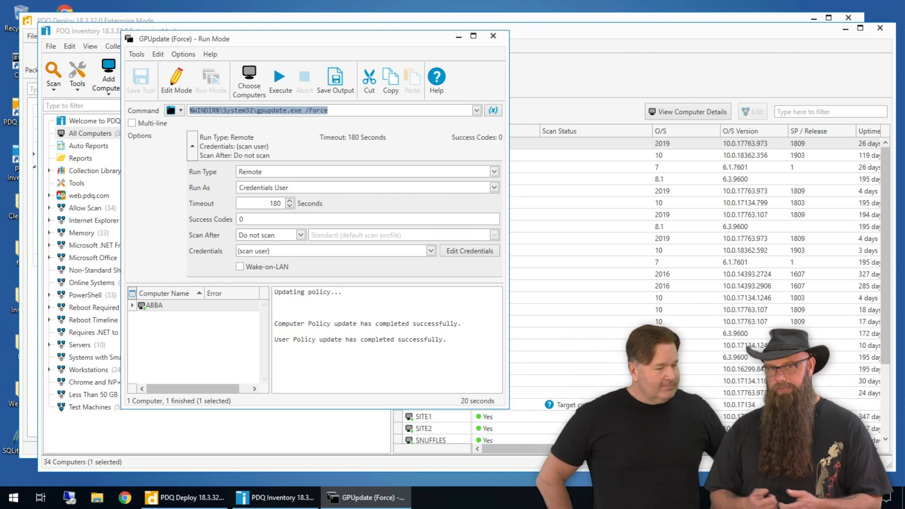
mouse_move(111, 316)
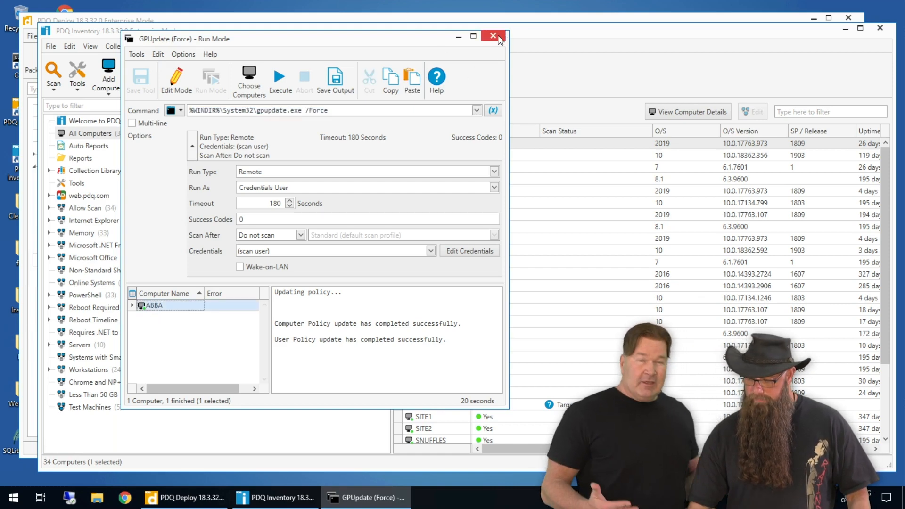
left_click(494, 36)
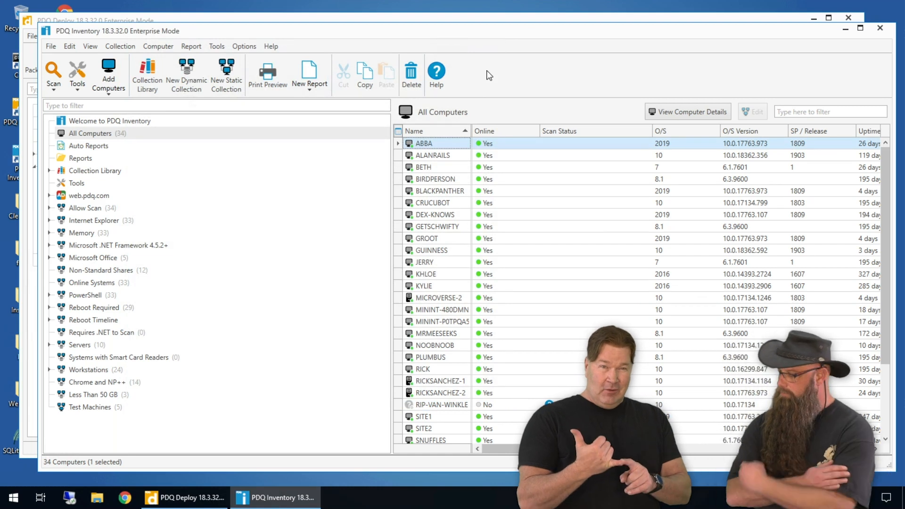